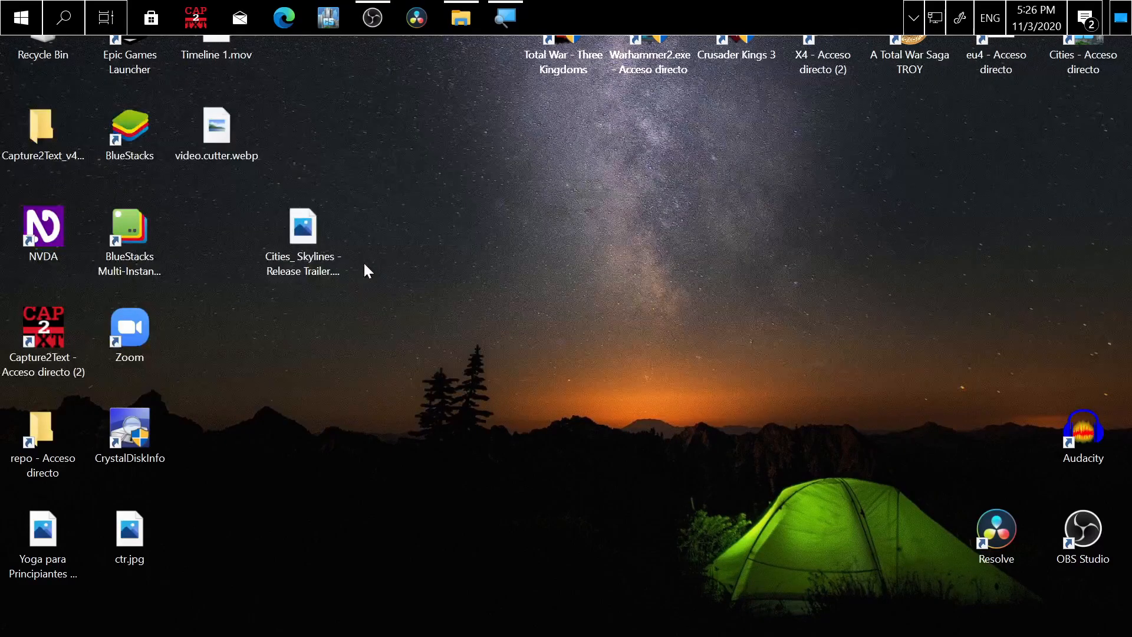
Step: Show the Open with app list for the desktop file Cities_ Skylines - Release Trailer.mp4
{"action": "left_click", "coordinate": [303, 227]}
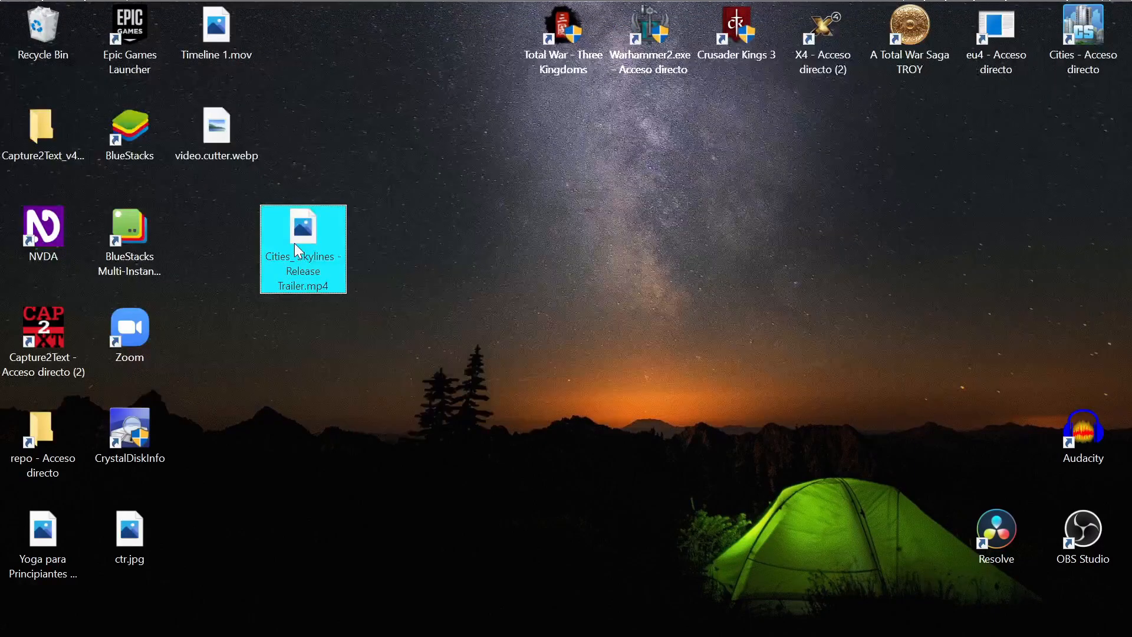
{"action": "right_click", "coordinate": [302, 235]}
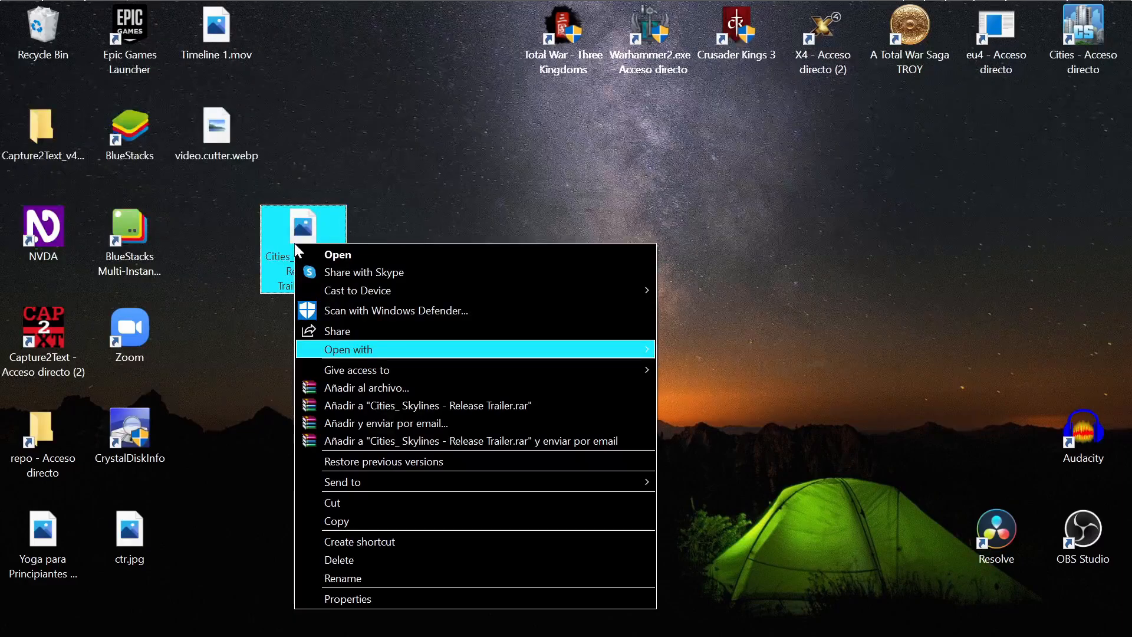
{"action": "left_click", "coordinate": [350, 349]}
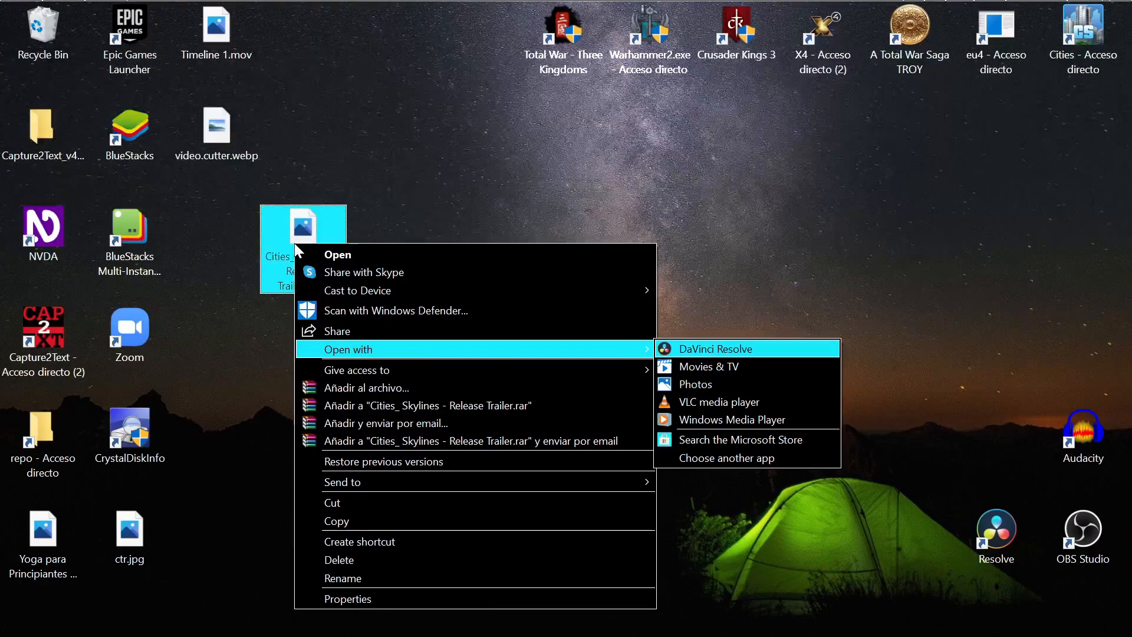
{"action": "mouse_move", "coordinate": [694, 383]}
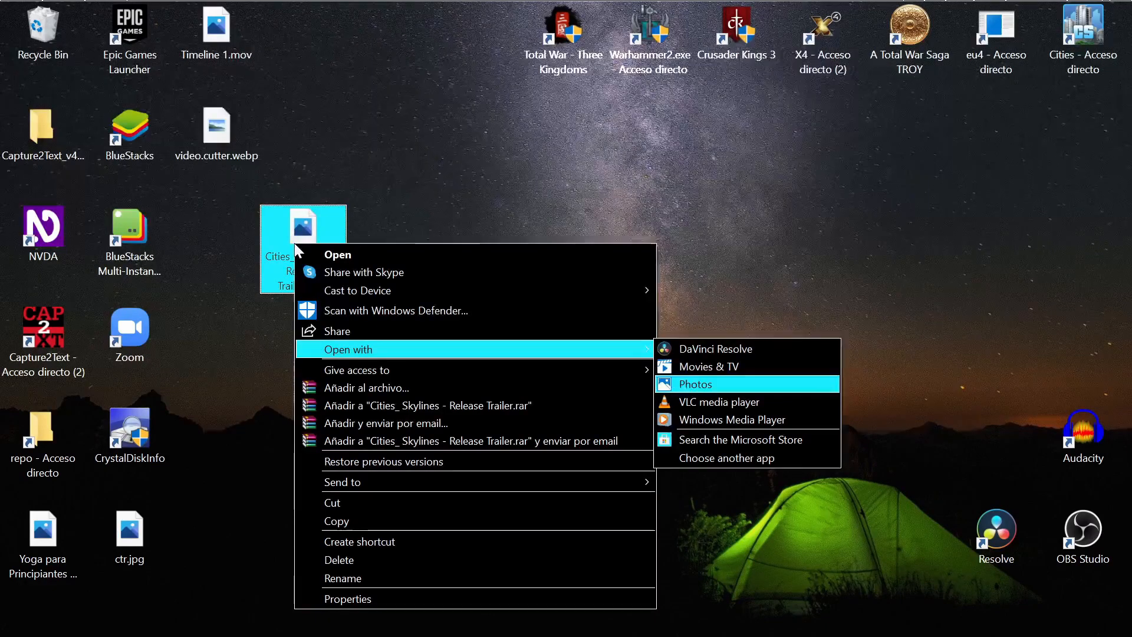
Step: Open the trailer in Photos, pause playback, and show the Edit & Create options
{"action": "left_click", "coordinate": [696, 384]}
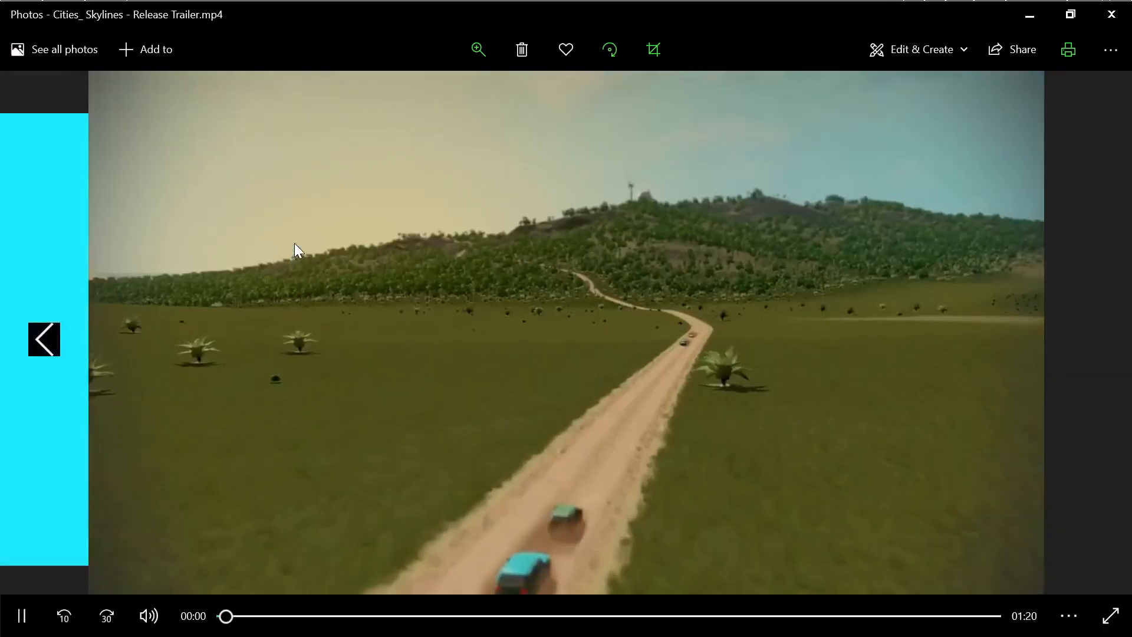
{"action": "left_click", "coordinate": [21, 615]}
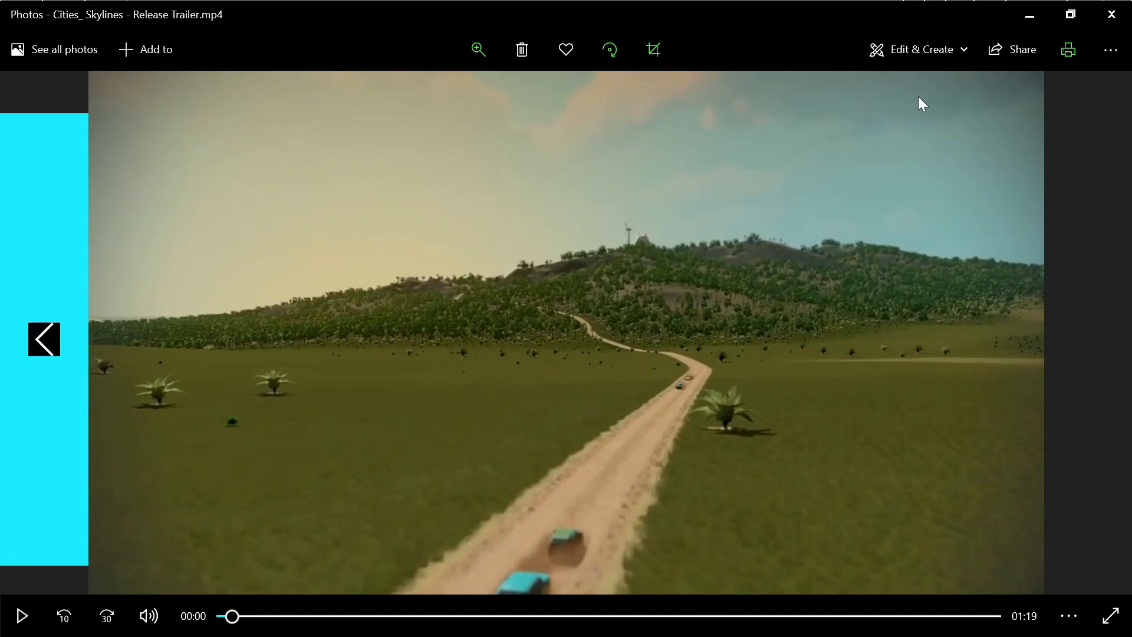
{"action": "mouse_move", "coordinate": [919, 49]}
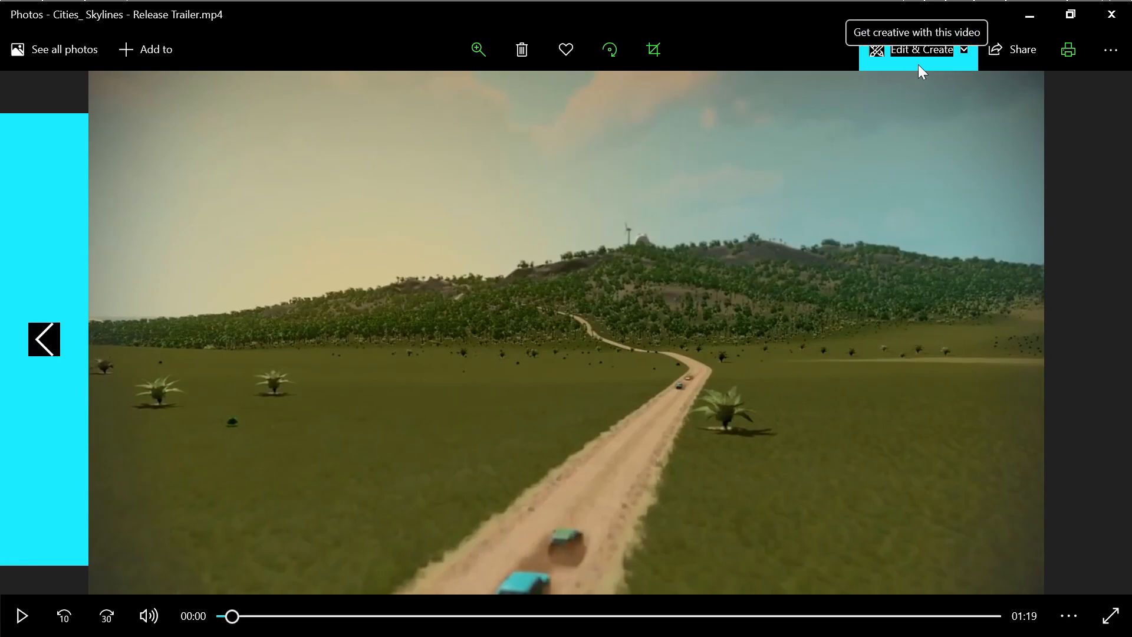
{"action": "left_click", "coordinate": [920, 49]}
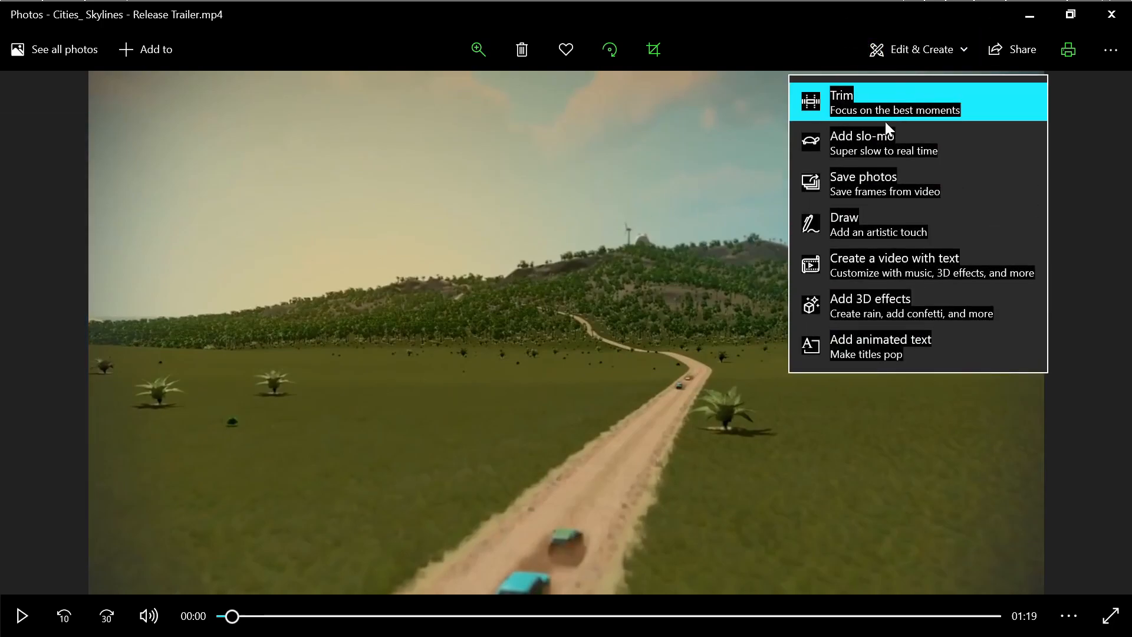
{"action": "mouse_move", "coordinate": [866, 123]}
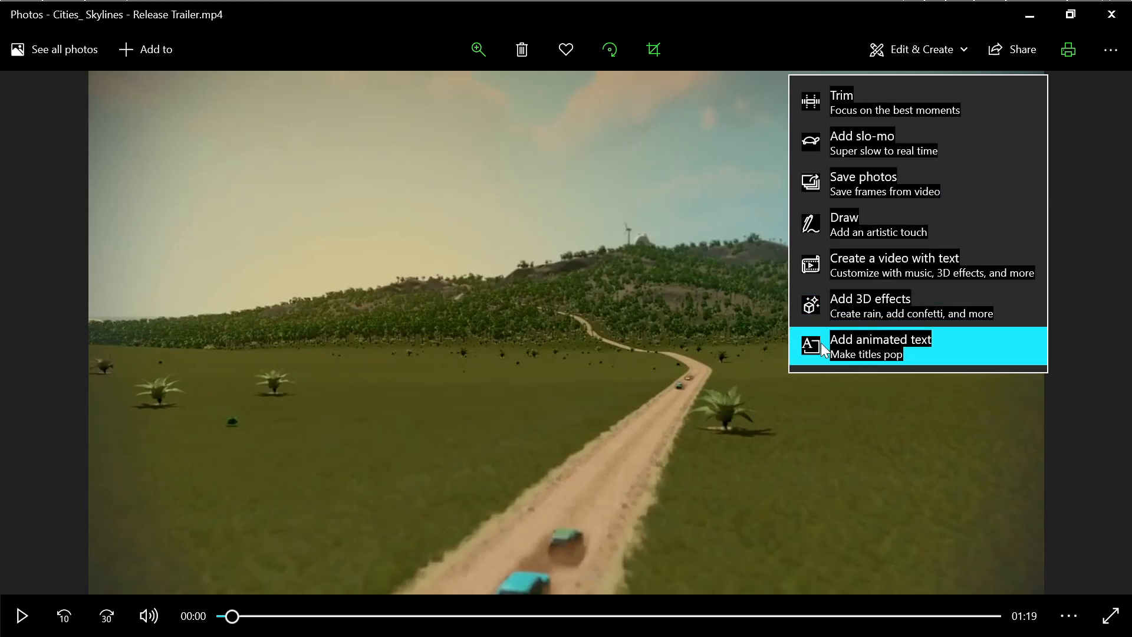
{"action": "mouse_move", "coordinate": [895, 264]}
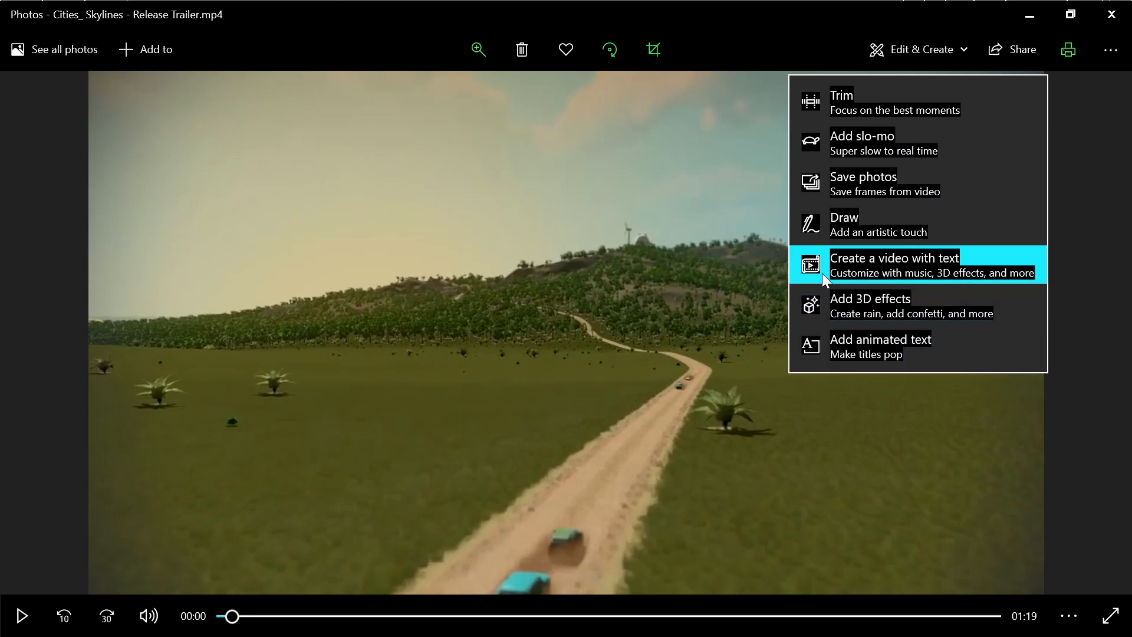
Step: Create the 'New video' project, preview to about 4.66 s, and open the clip's options
{"action": "left_click", "coordinate": [894, 264]}
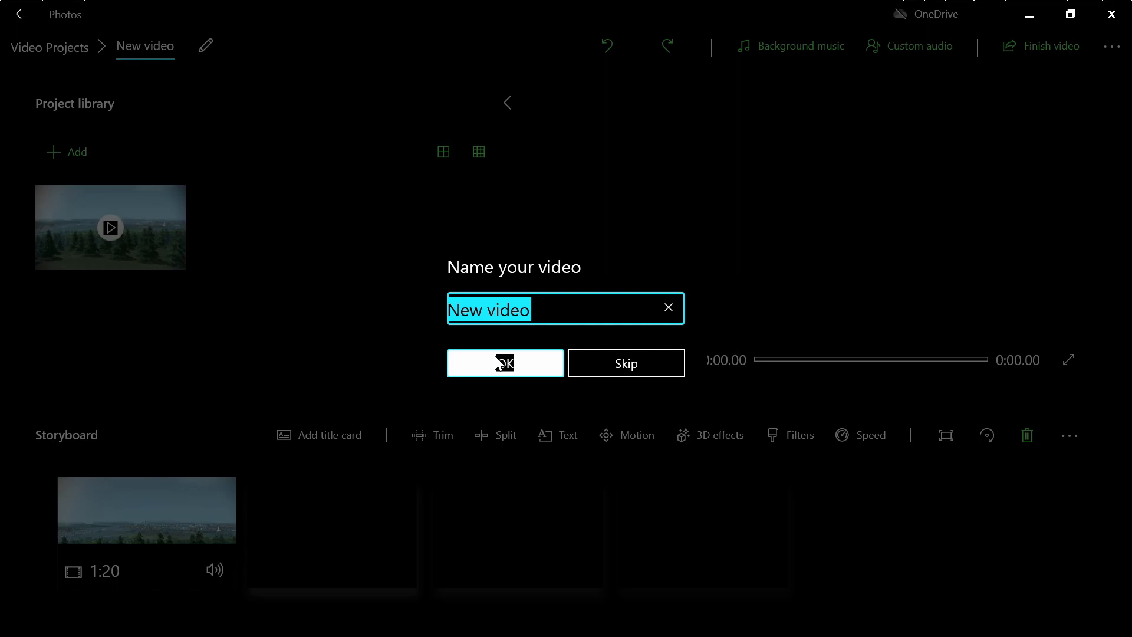
{"action": "left_click", "coordinate": [504, 362]}
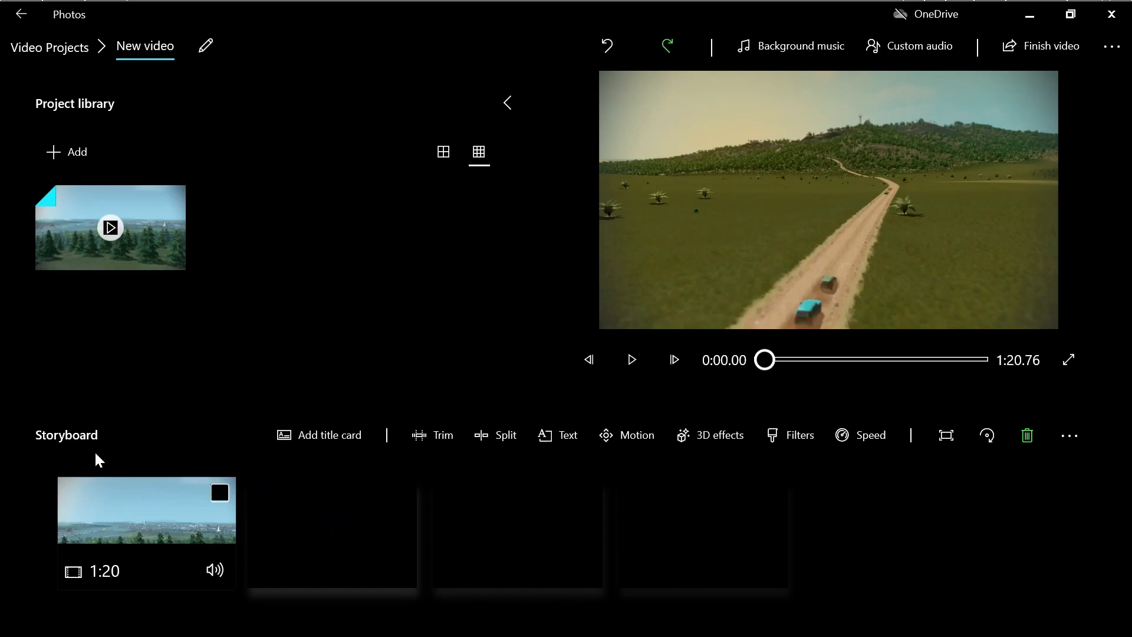
{"action": "mouse_move", "coordinate": [670, 419]}
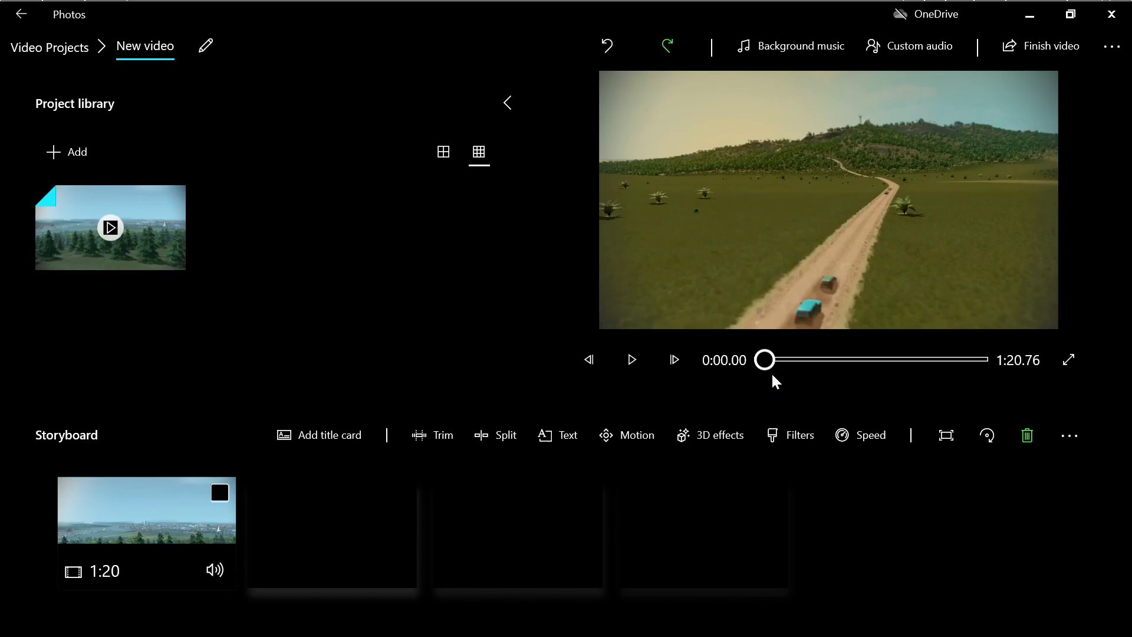
{"action": "left_click", "coordinate": [631, 360]}
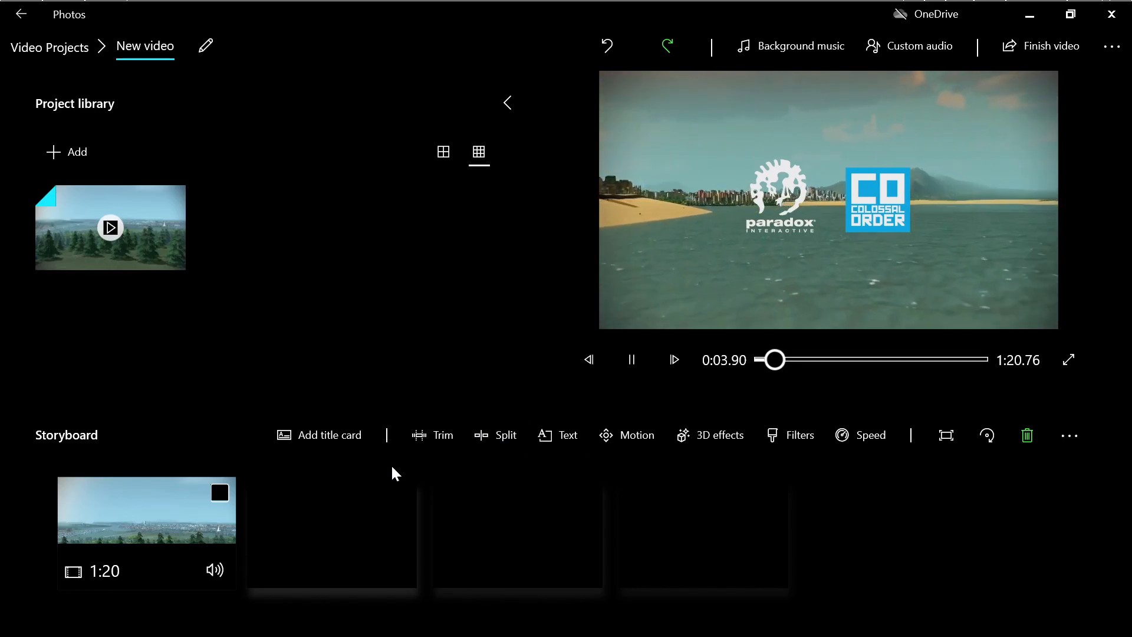
{"action": "left_click", "coordinate": [631, 359]}
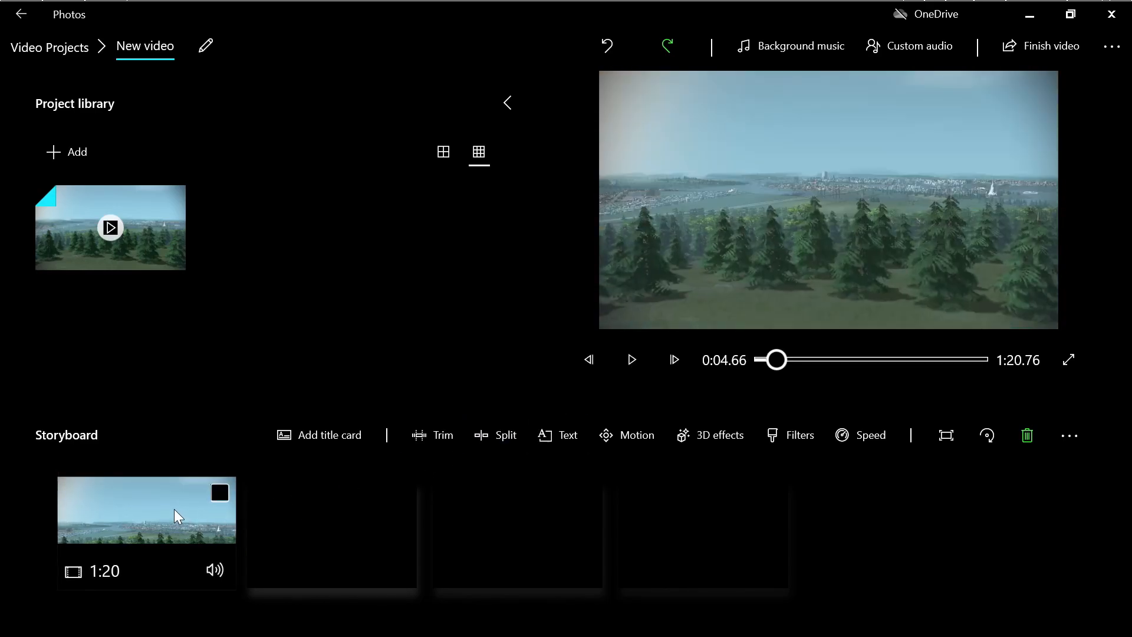
{"action": "right_click", "coordinate": [146, 510]}
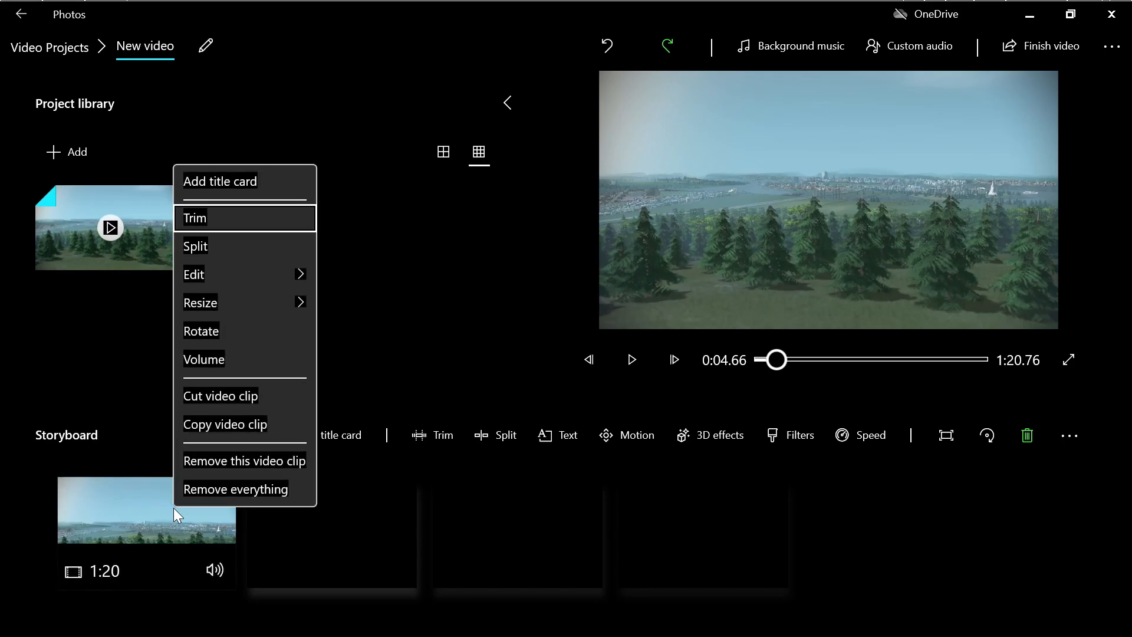
Step: Trim the storyboard clip from 1:20 to about 10.47 seconds and apply it
{"action": "left_click", "coordinate": [194, 217]}
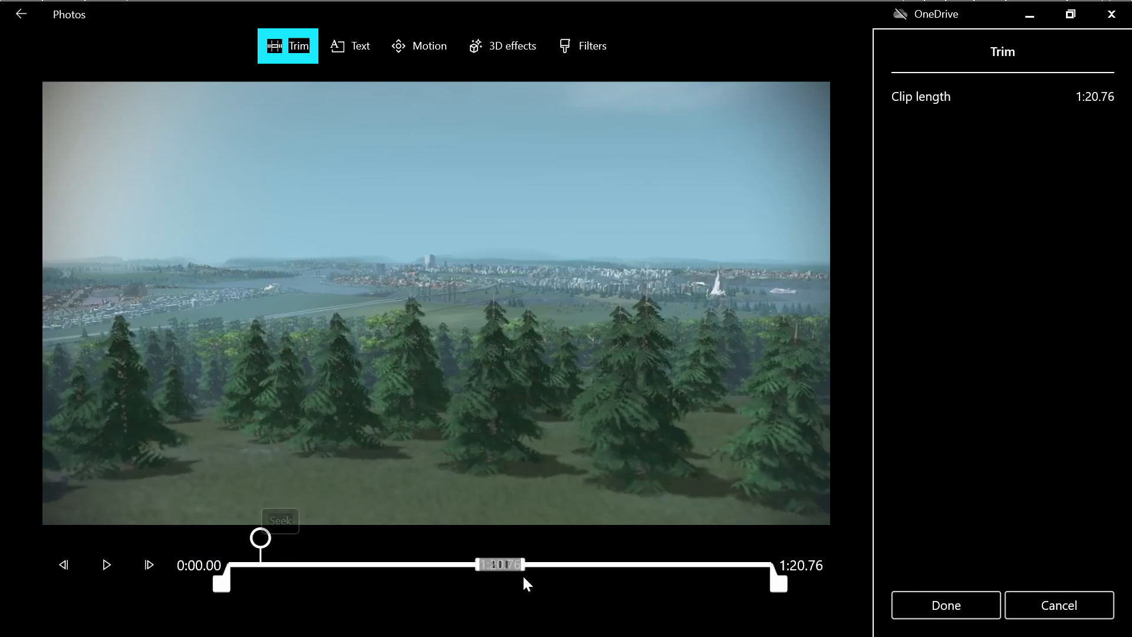
{"action": "left_click_drag", "start_coordinate": [778, 582], "coordinate": [721, 582]}
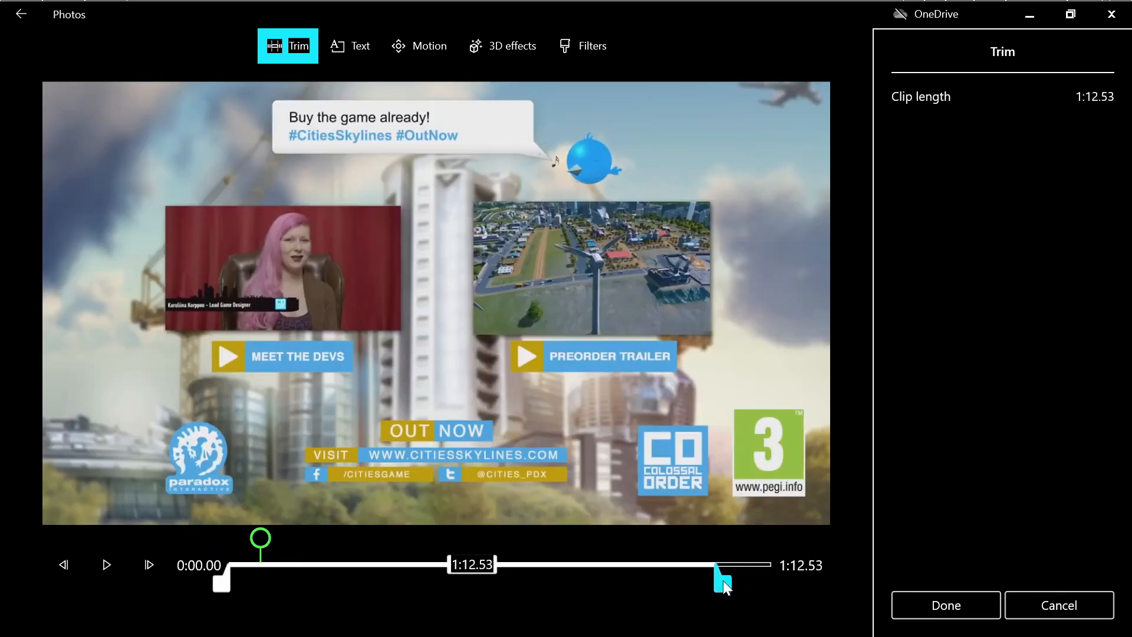
{"action": "left_click_drag", "start_coordinate": [722, 581], "coordinate": [354, 581]}
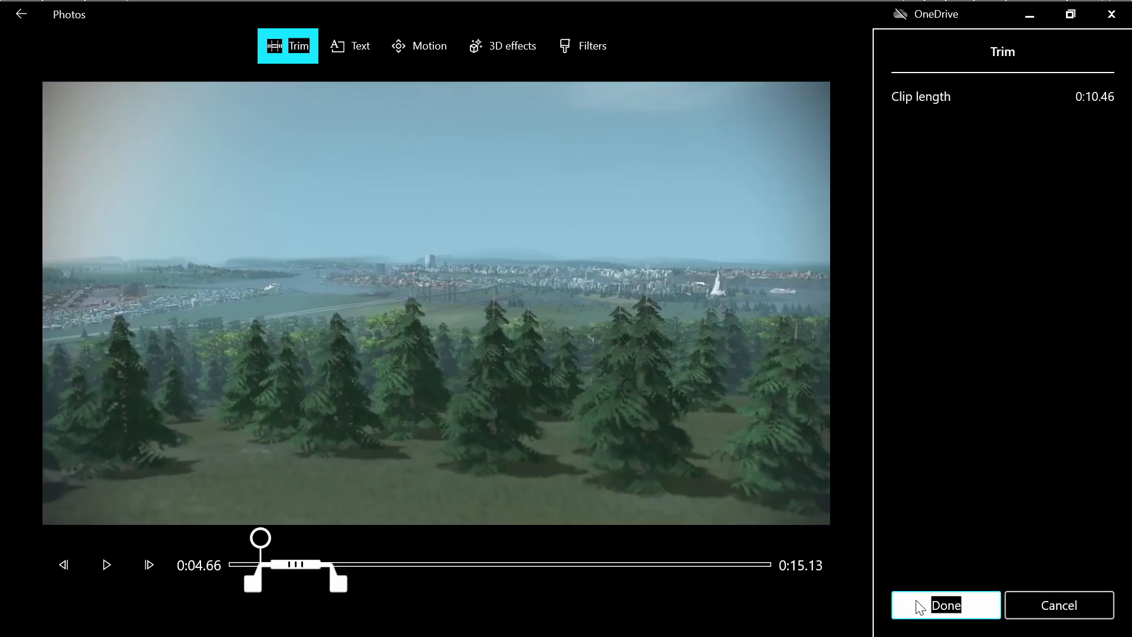
{"action": "left_click", "coordinate": [946, 605]}
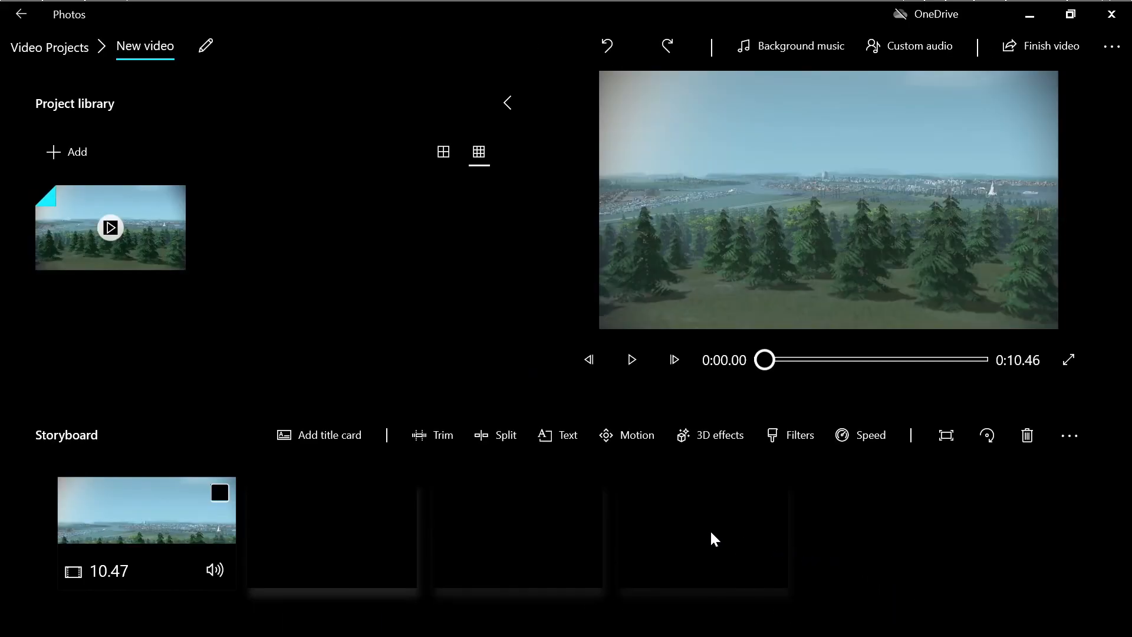
Step: Briefly preview the 10.47-second clip and open its storyboard context menu
{"action": "left_click", "coordinate": [631, 359]}
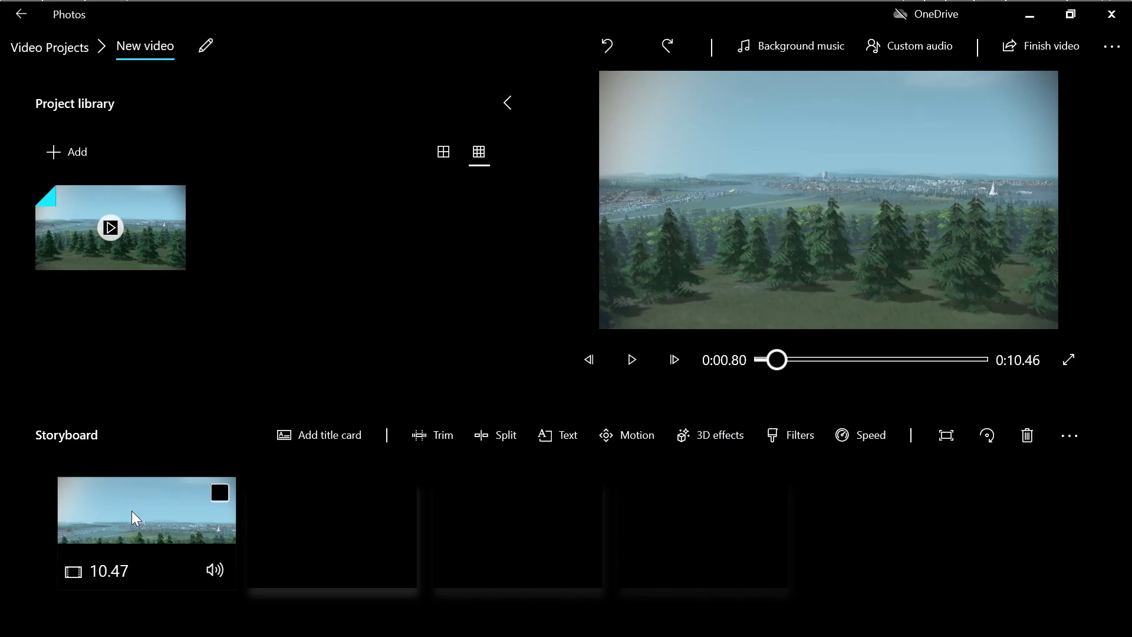
{"action": "right_click", "coordinate": [146, 511]}
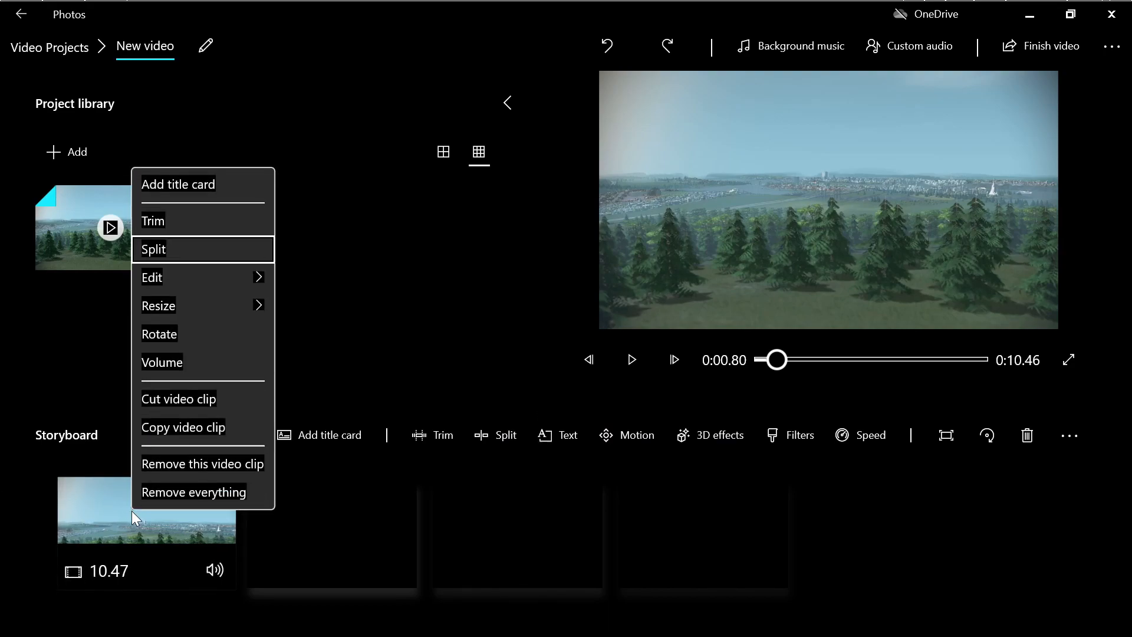
Step: Test several split points, settle the marker at 0:03.63, and confirm the split
{"action": "left_click", "coordinate": [154, 249]}
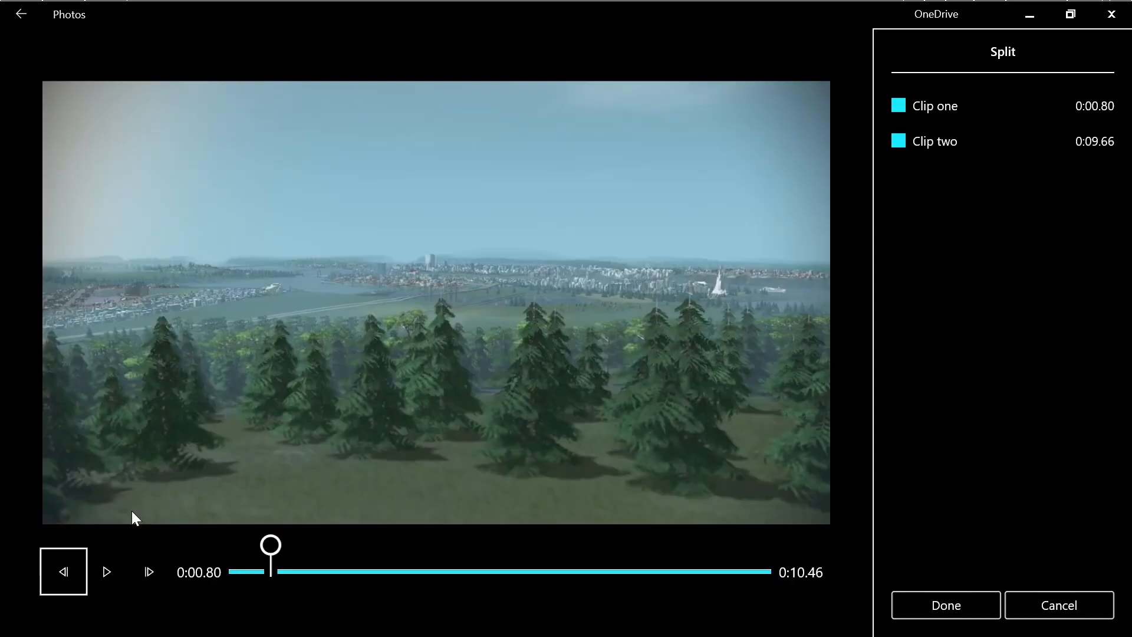
{"action": "mouse_move", "coordinate": [249, 627]}
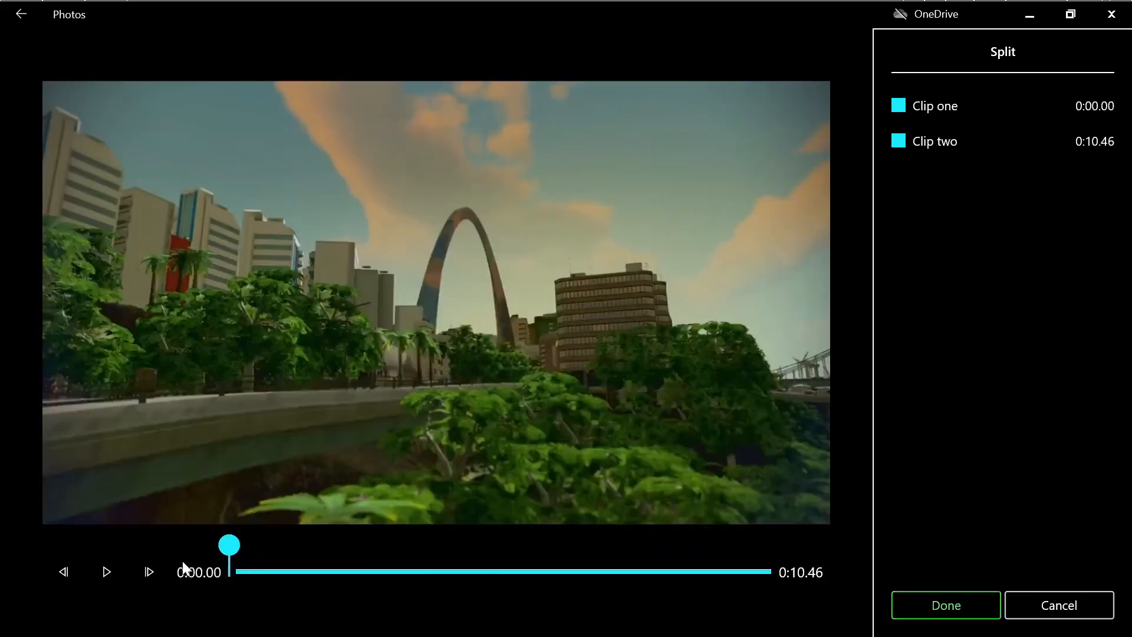
{"action": "left_click_drag", "start_coordinate": [229, 543], "coordinate": [439, 542]}
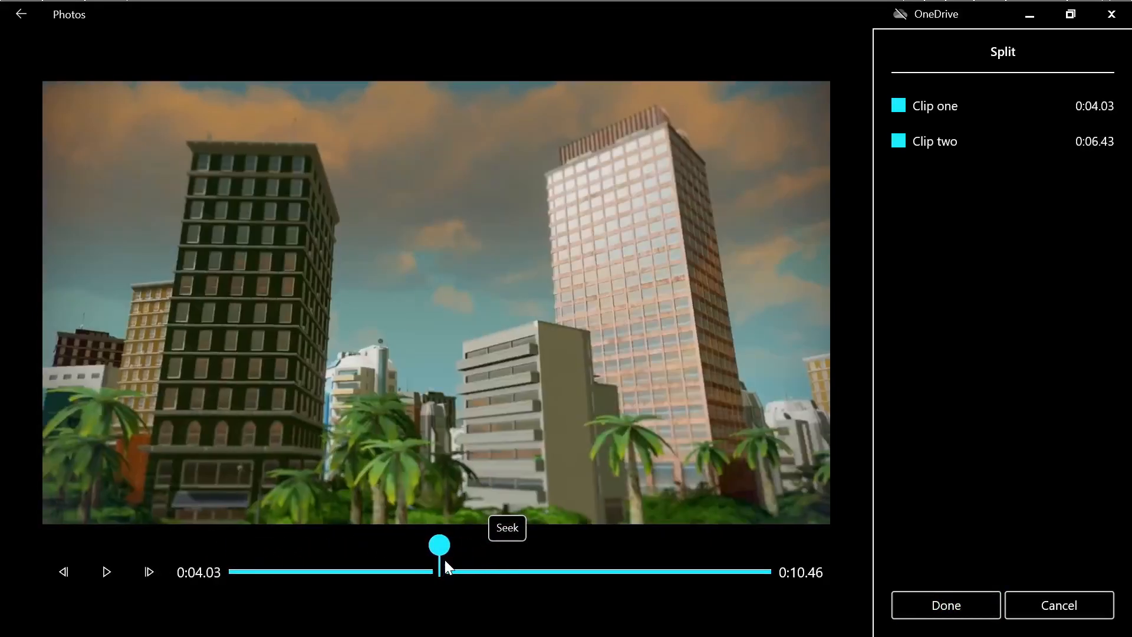
{"action": "left_click_drag", "start_coordinate": [438, 544], "coordinate": [535, 543]}
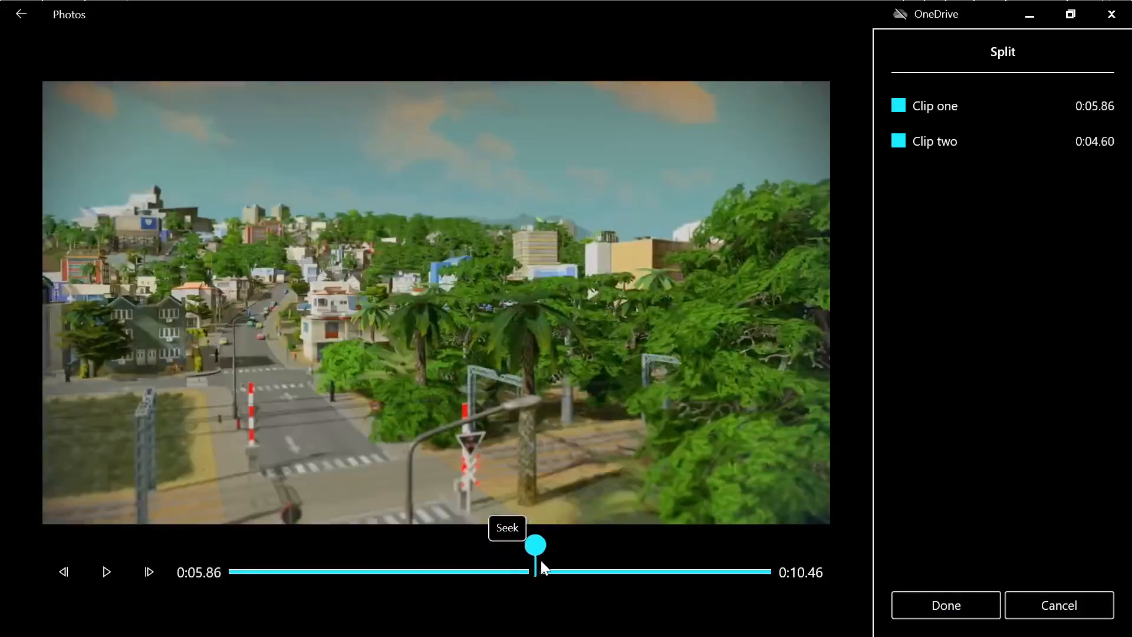
{"action": "left_click_drag", "start_coordinate": [534, 543], "coordinate": [418, 543]}
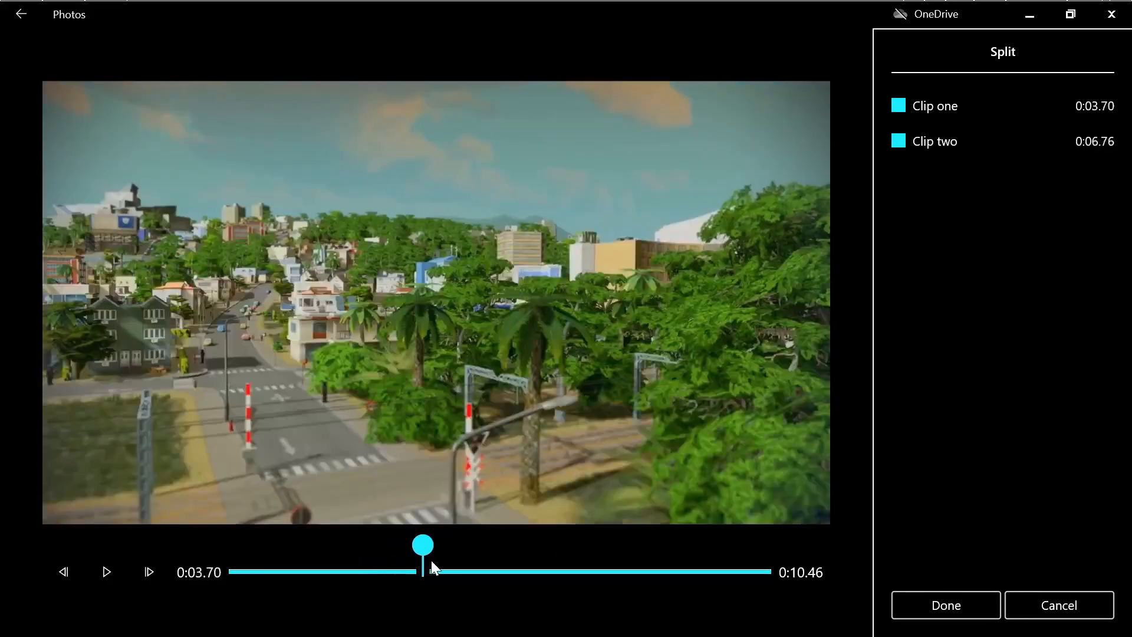
{"action": "left_click_drag", "start_coordinate": [422, 544], "coordinate": [431, 543]}
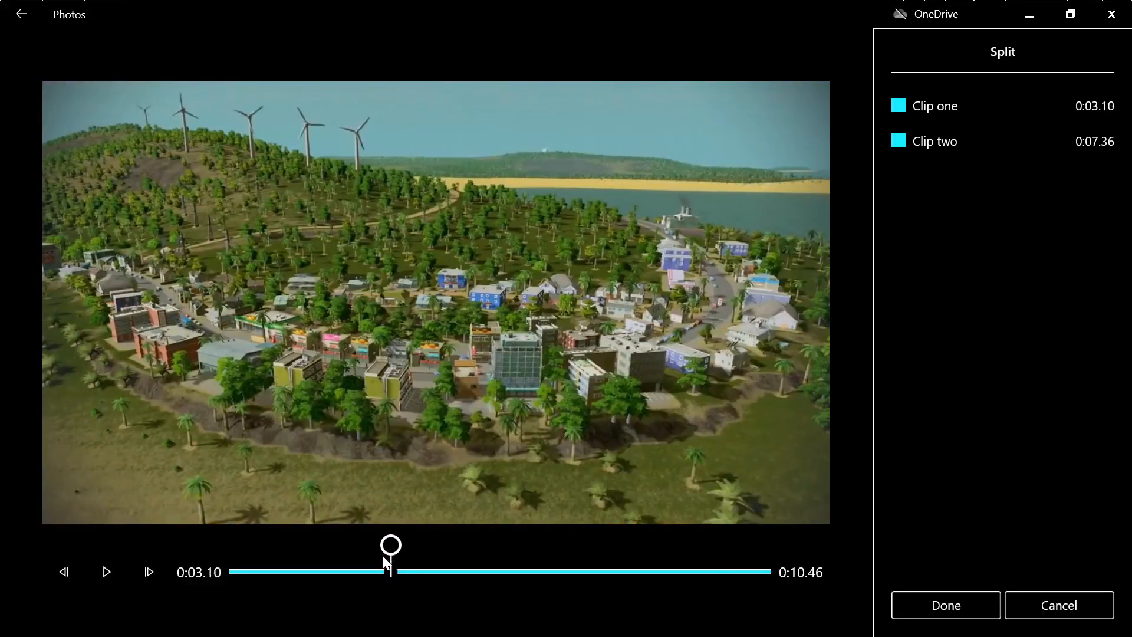
{"action": "left_click", "coordinate": [105, 571]}
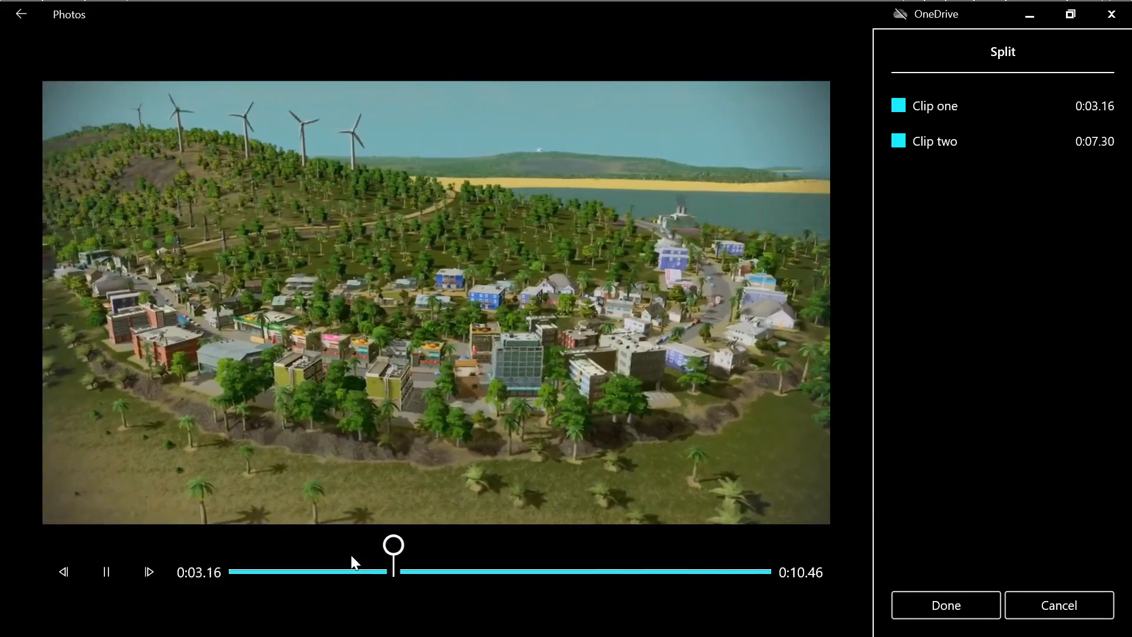
{"action": "left_click_drag", "start_coordinate": [393, 542], "coordinate": [473, 542]}
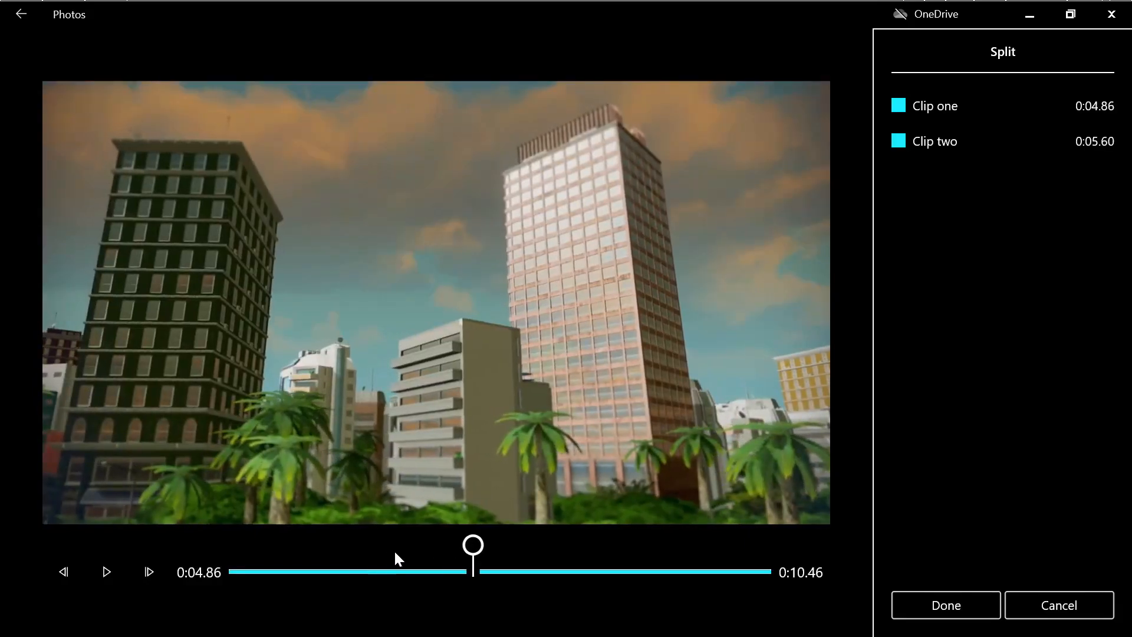
{"action": "mouse_move", "coordinate": [434, 553]}
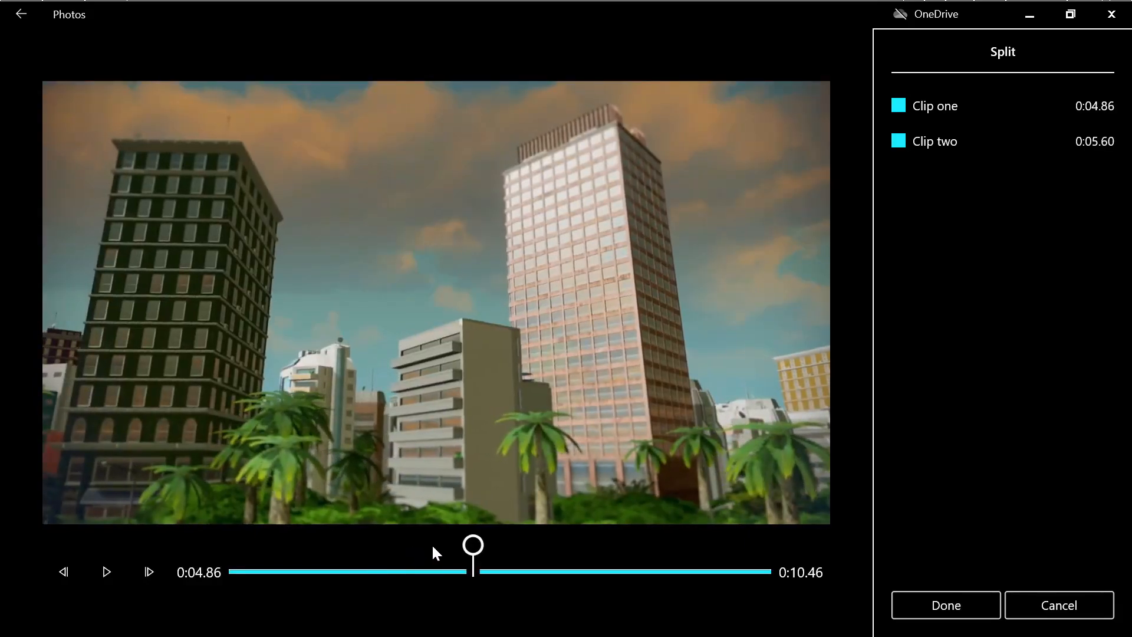
{"action": "left_click_drag", "start_coordinate": [473, 543], "coordinate": [419, 543]}
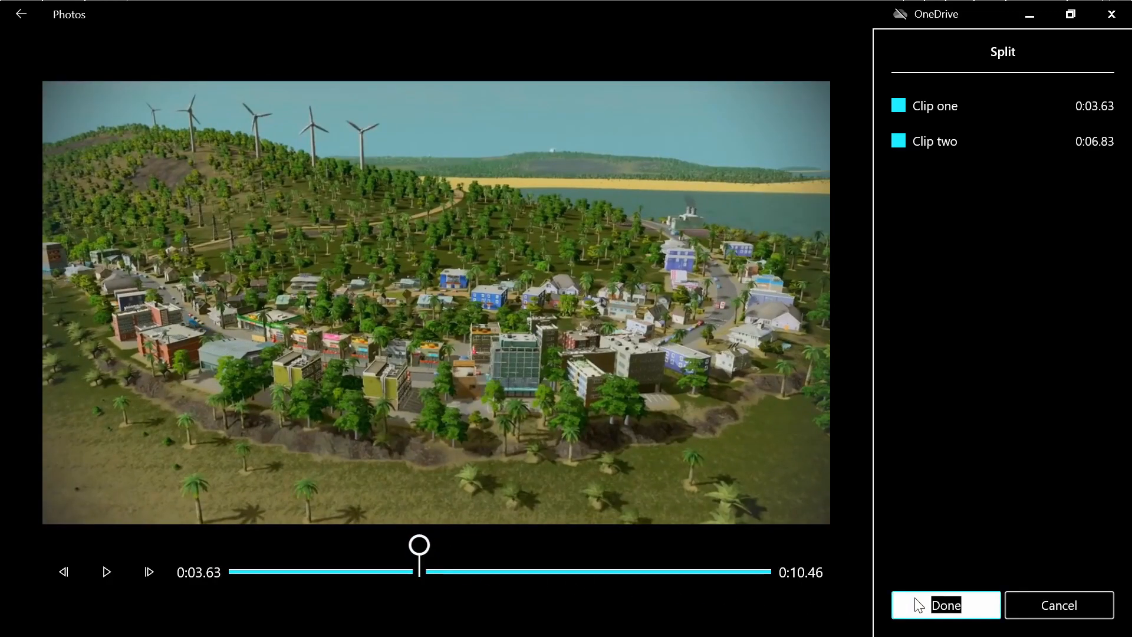
{"action": "left_click", "coordinate": [945, 605]}
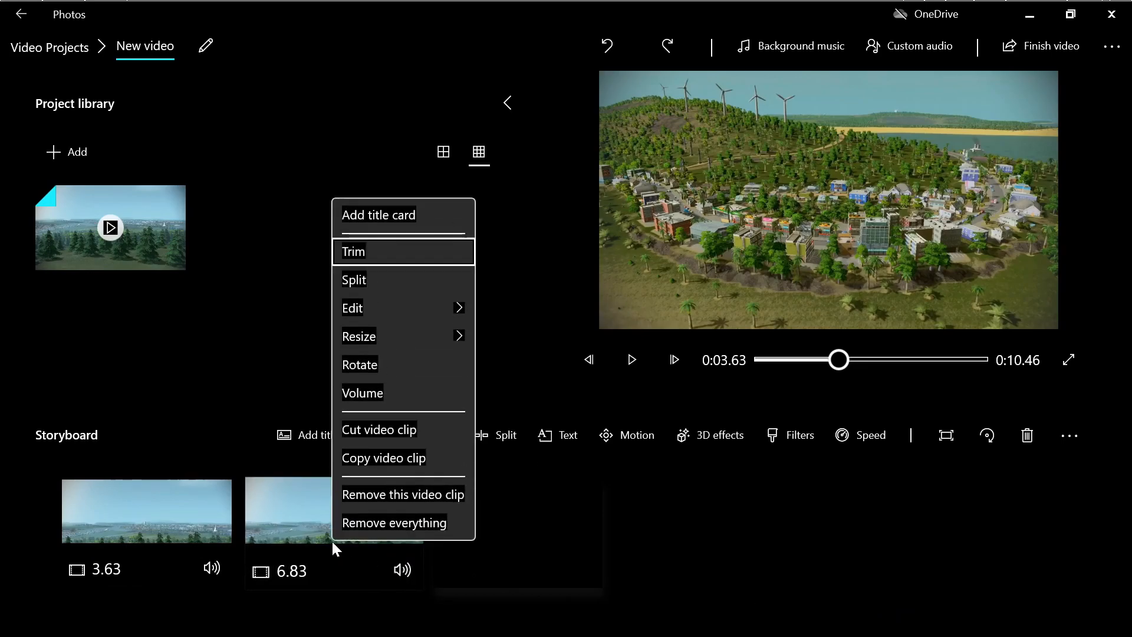
Step: Trim the second clip from 6.83 to 2.37 seconds and confirm
{"action": "left_click", "coordinate": [353, 251]}
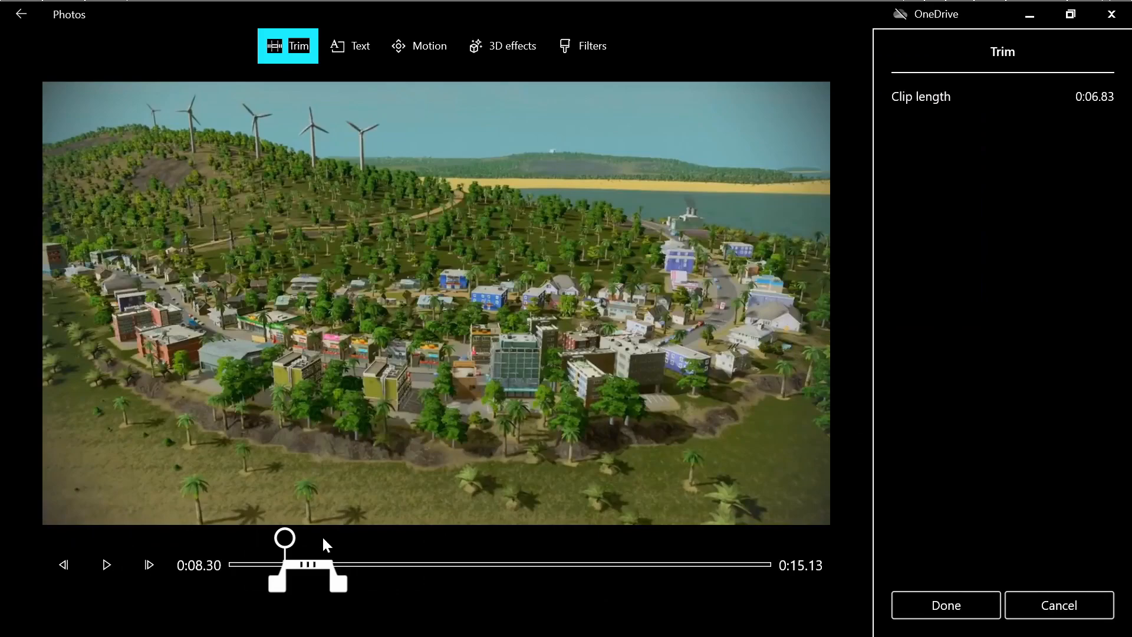
{"action": "mouse_move", "coordinate": [299, 602]}
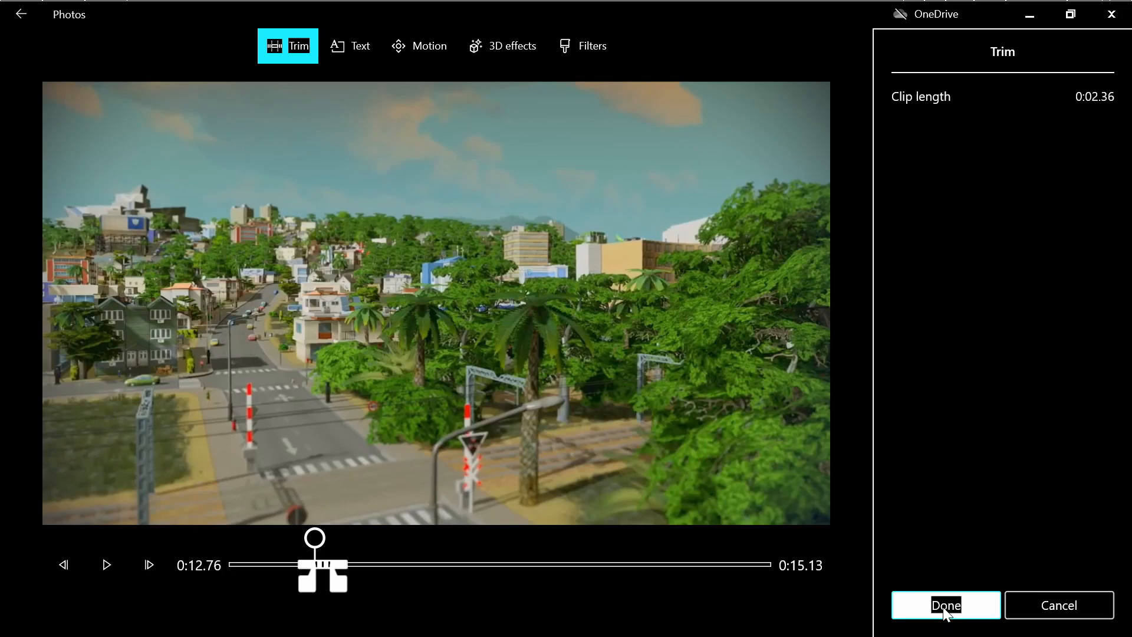
{"action": "left_click", "coordinate": [945, 605]}
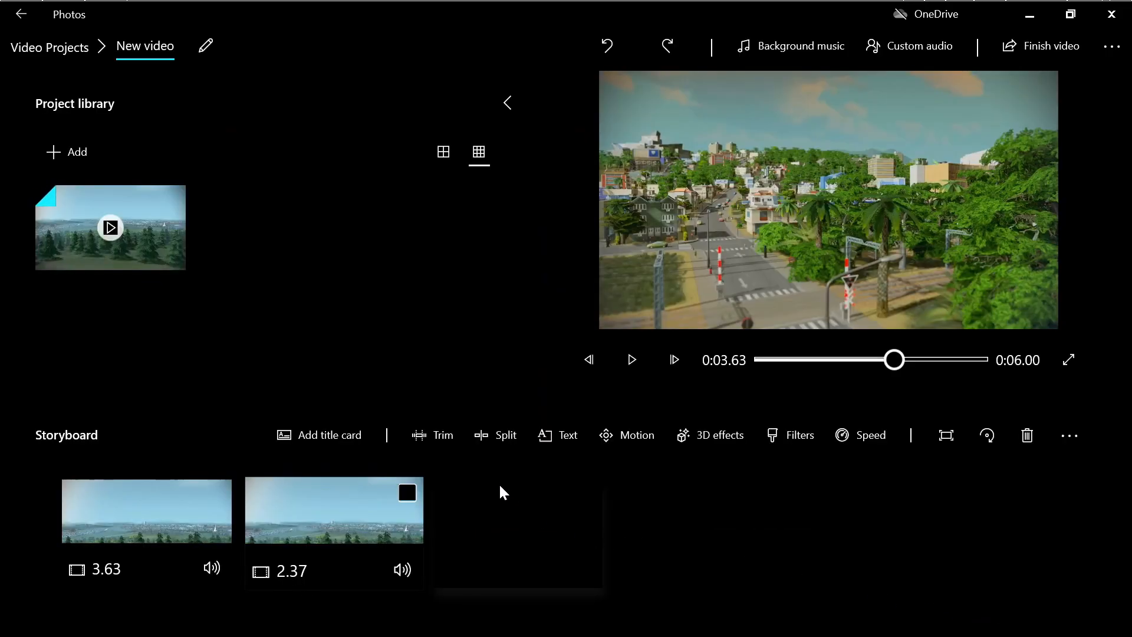
Step: Play the two-clip preview and open the Finish your video dialog at High 1080p
{"action": "left_click", "coordinate": [788, 434]}
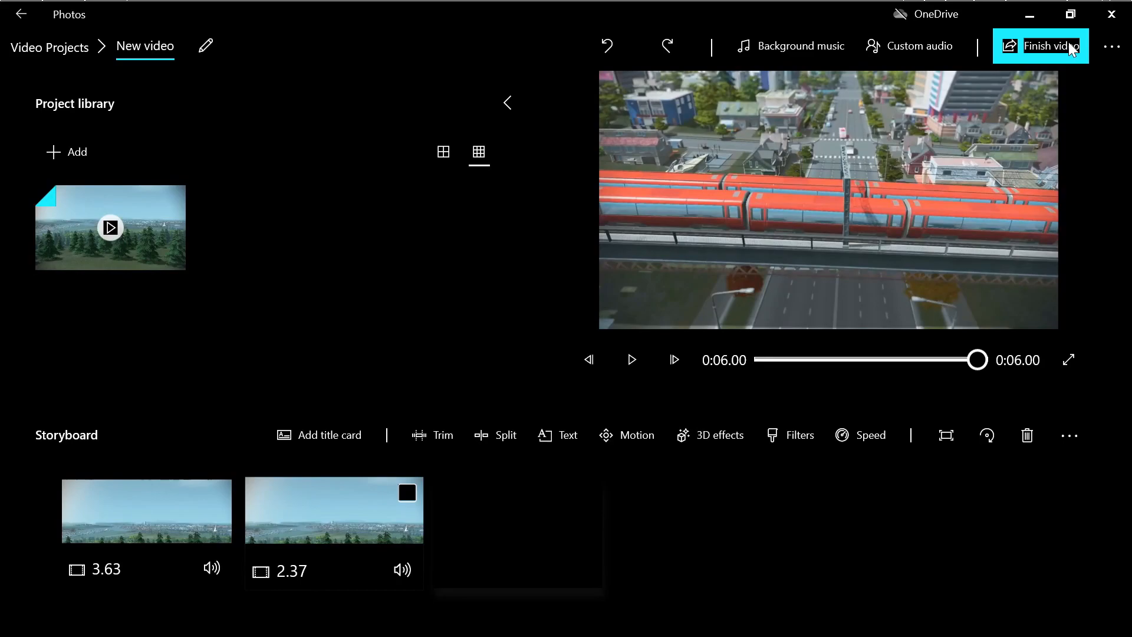
{"action": "left_click", "coordinate": [1048, 45]}
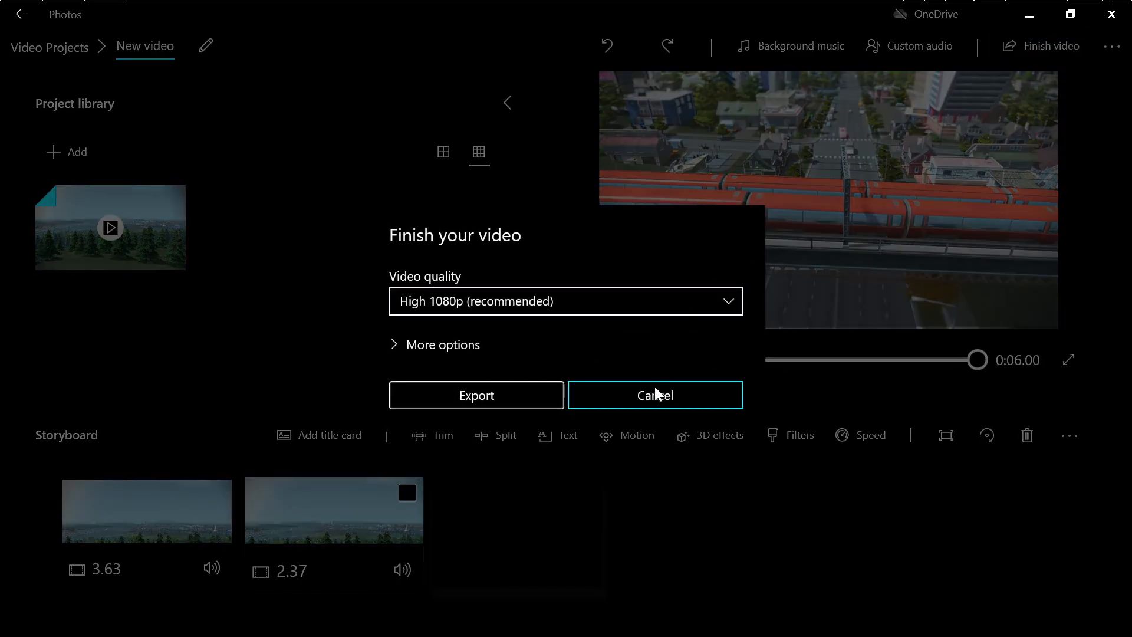